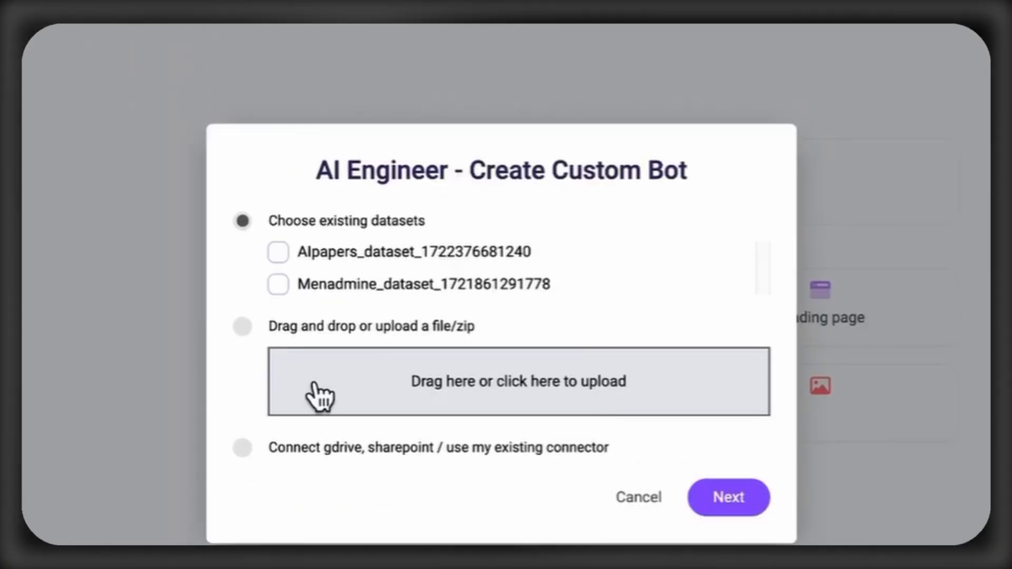
Submit the MyAIPapers chatbot specification and scroll through the generated training and deployment code
left_click(729, 497)
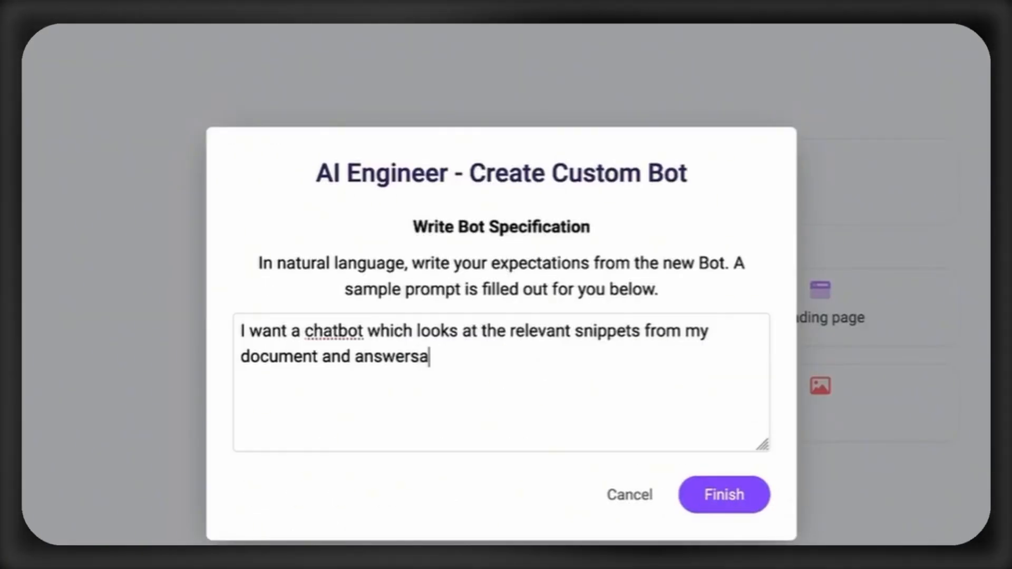
left_click(723, 494)
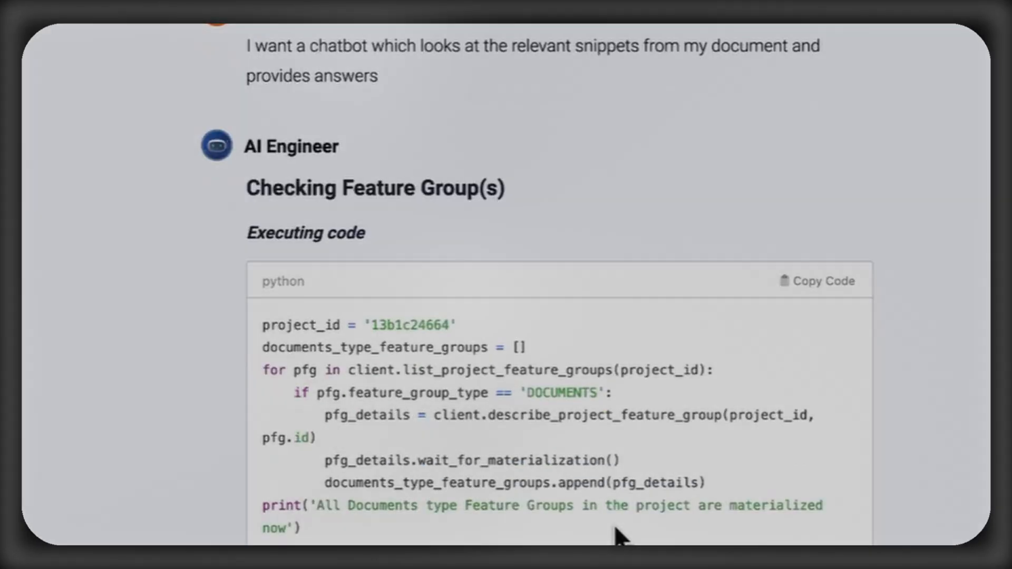
scroll("down", 3)
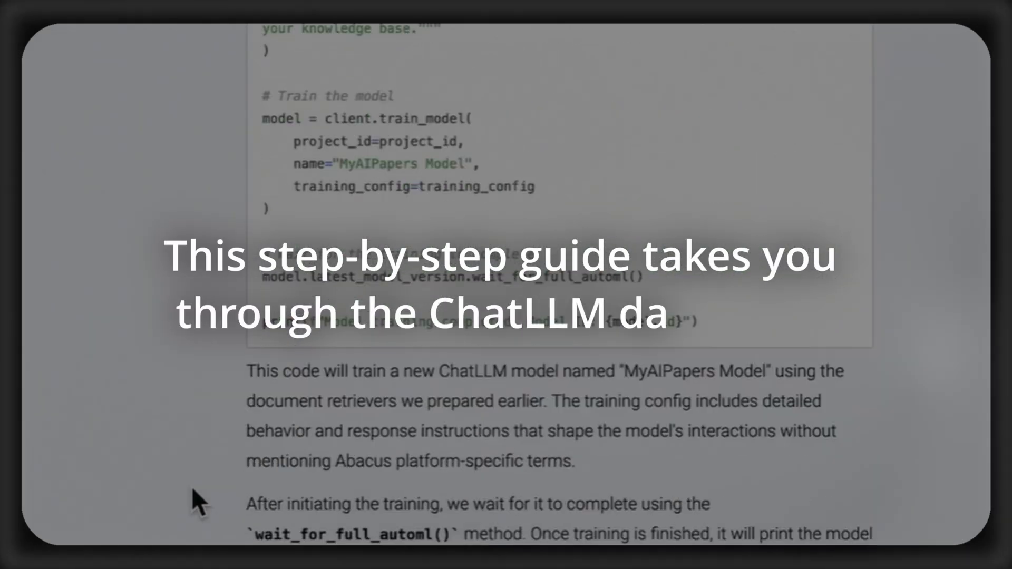
scroll("down", 3)
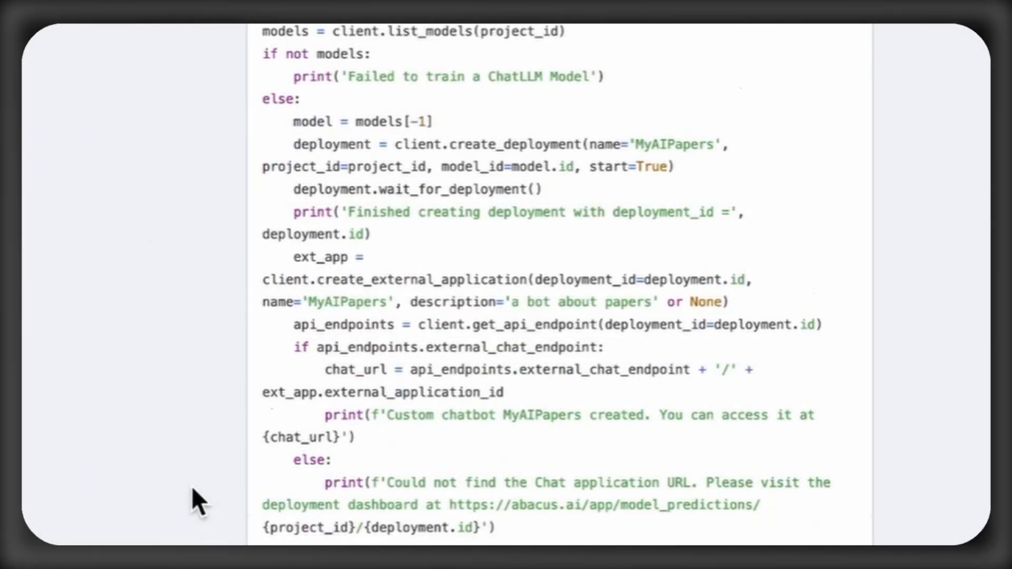
scroll("down", 3)
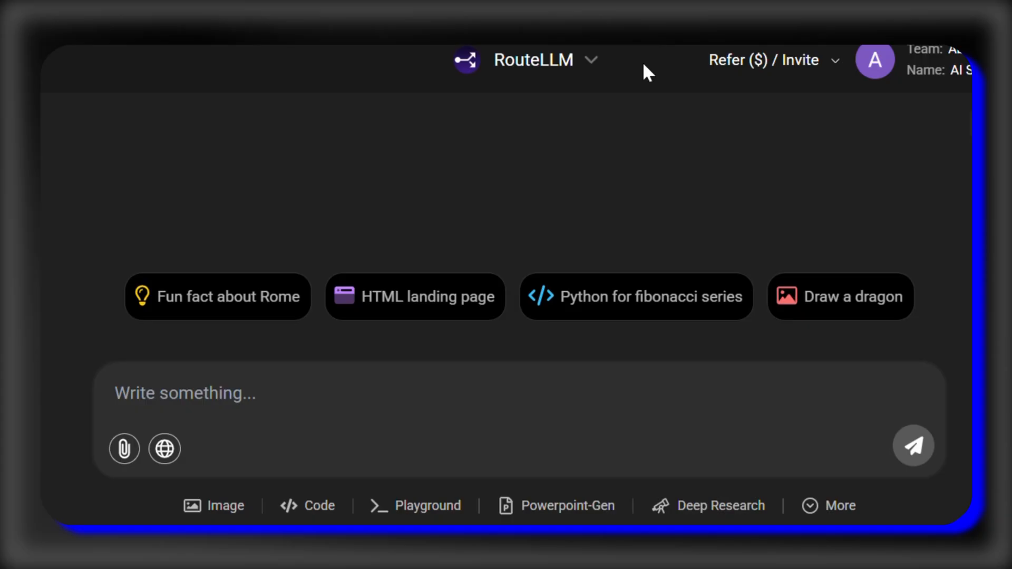
Open the RouteLLM bot list and scroll down to the AI Engineer entry
left_click(532, 59)
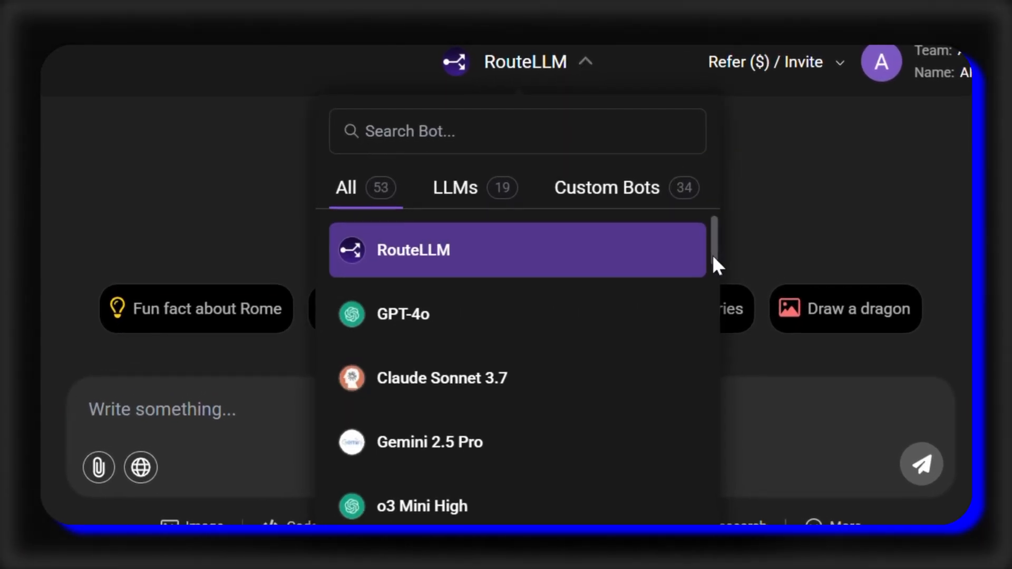
scroll("down", 3)
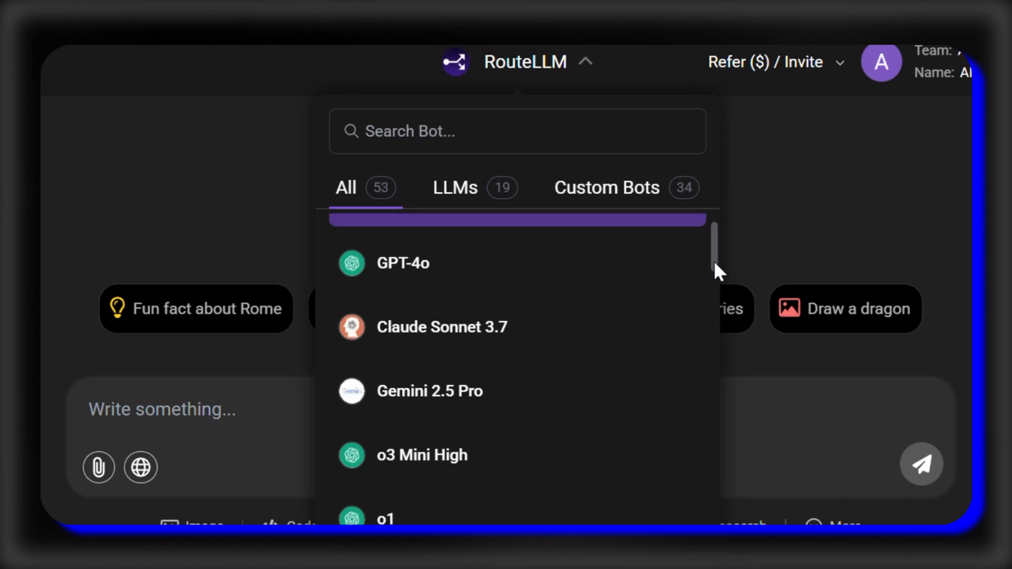
scroll("down", 3)
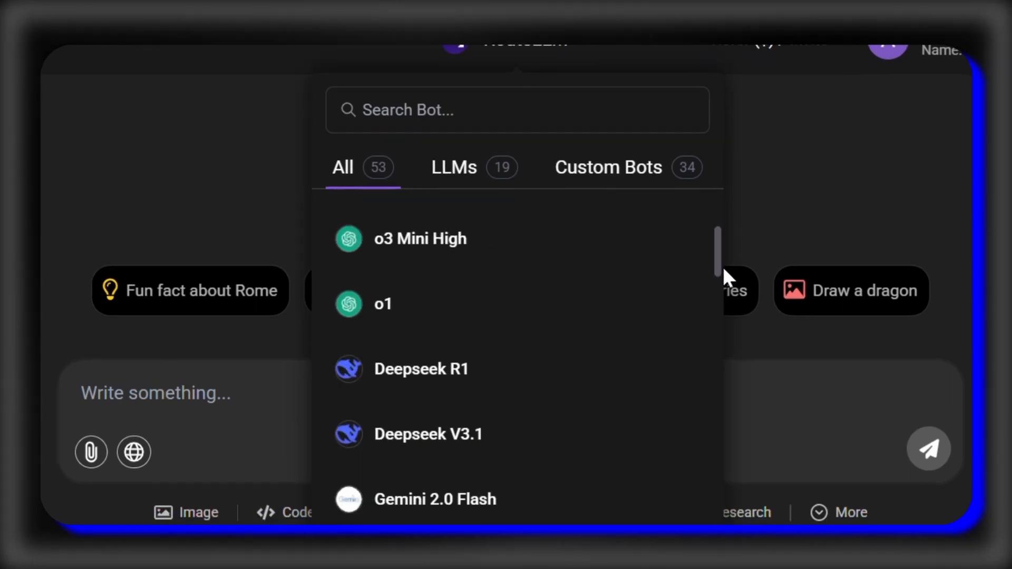
scroll("down", 3)
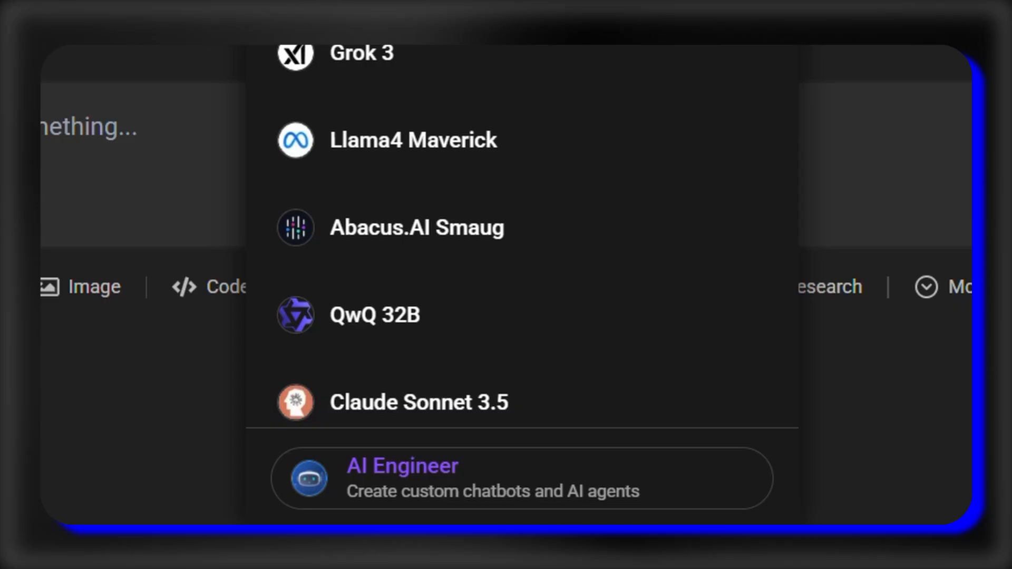
scroll("down", 3)
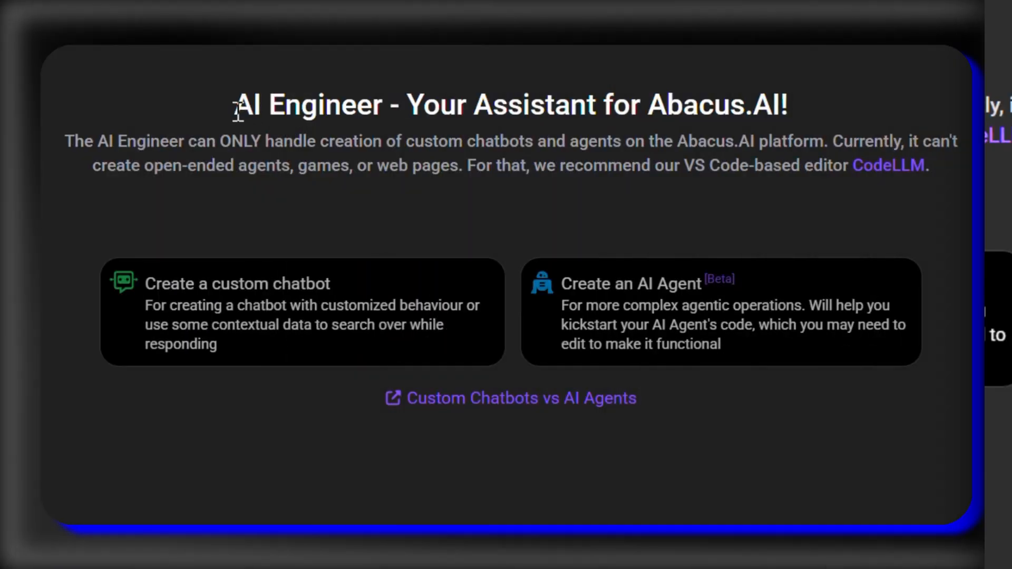
left_click_drag(236, 105, 460, 105)
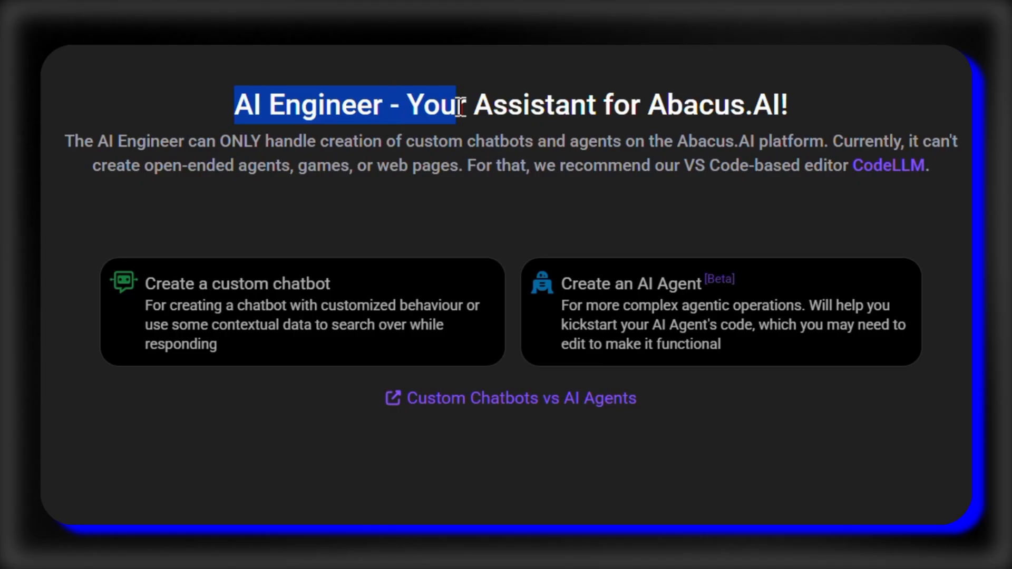
left_click_drag(458, 104, 794, 104)
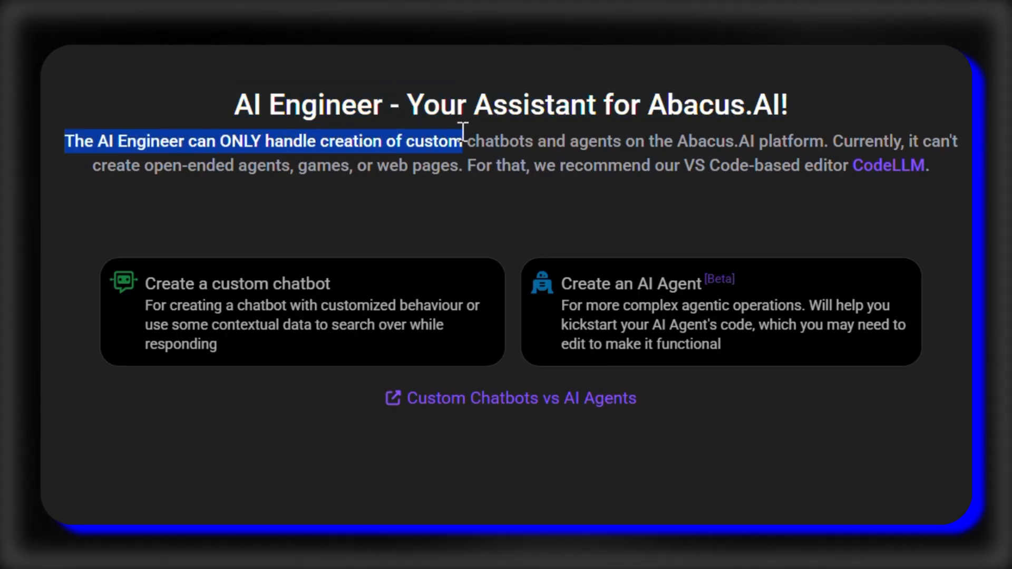
left_click_drag(462, 141, 958, 141)
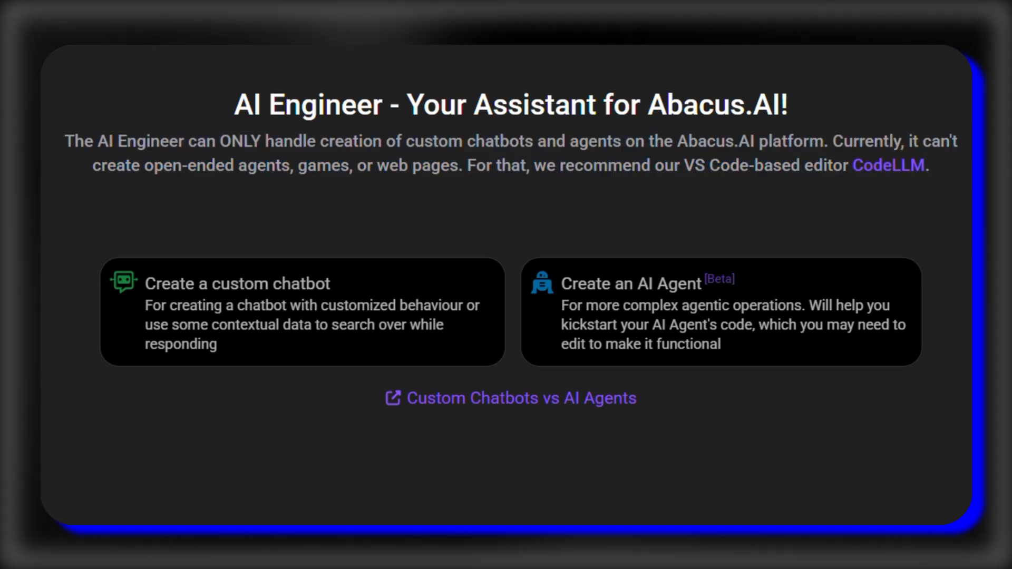
left_click_drag(689, 166, 930, 166)
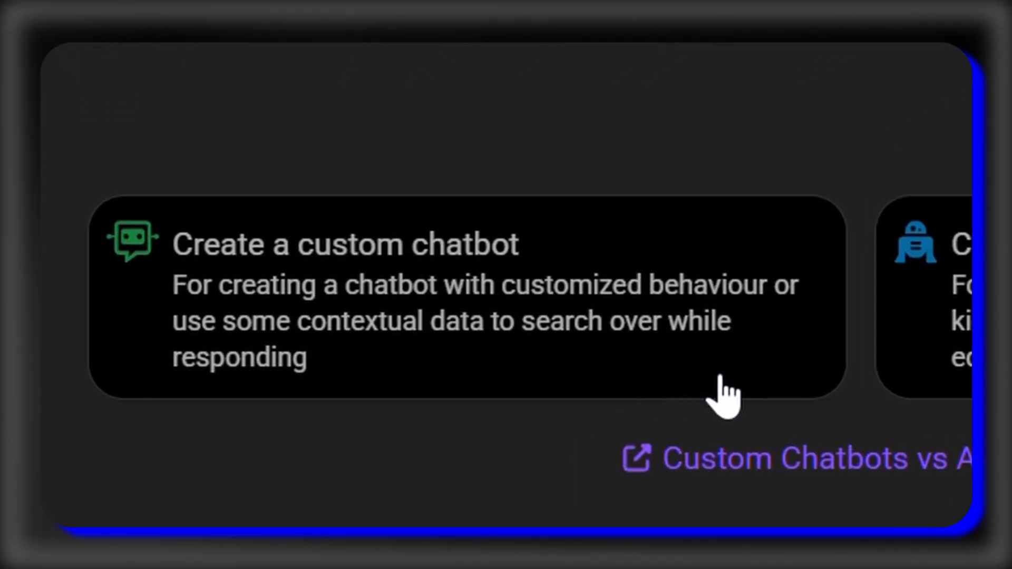
Start a custom chatbot build and request a product-manual FAQ bot
left_click(472, 304)
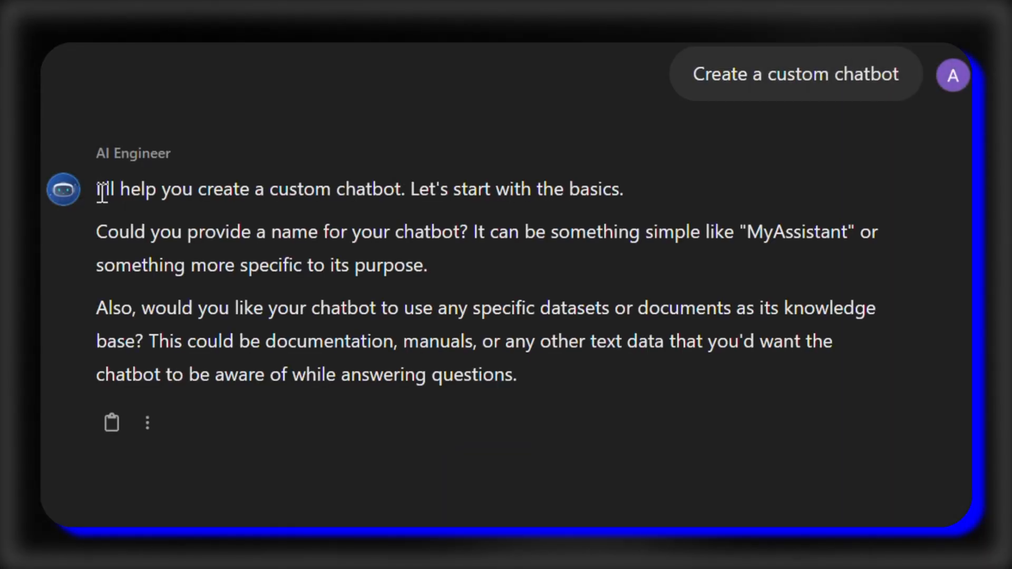
left_click_drag(96, 187, 303, 188)
type("Build a chatbot to answer common questions using a product manual as its guide.")
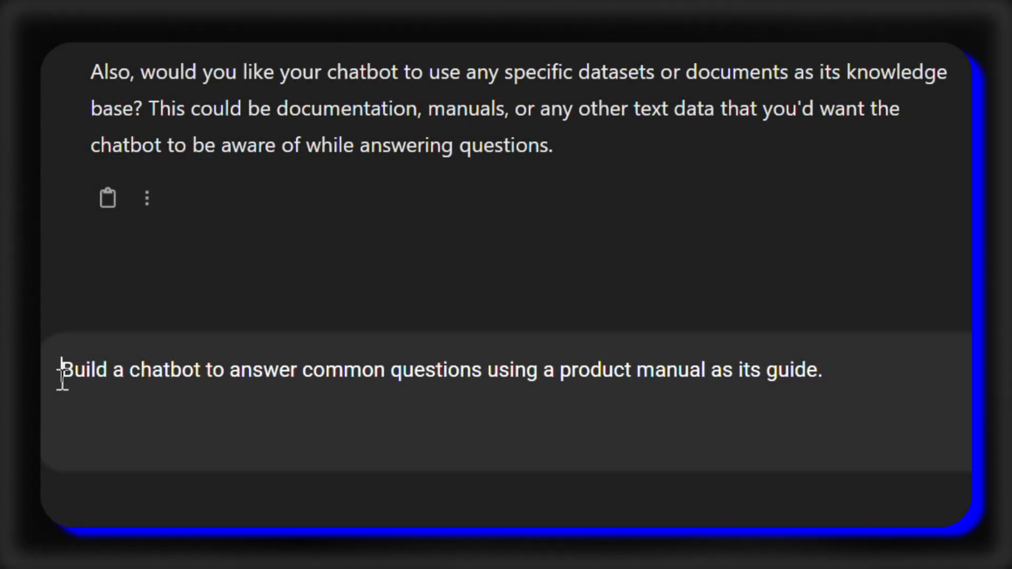
left_click_drag(61, 370, 388, 370)
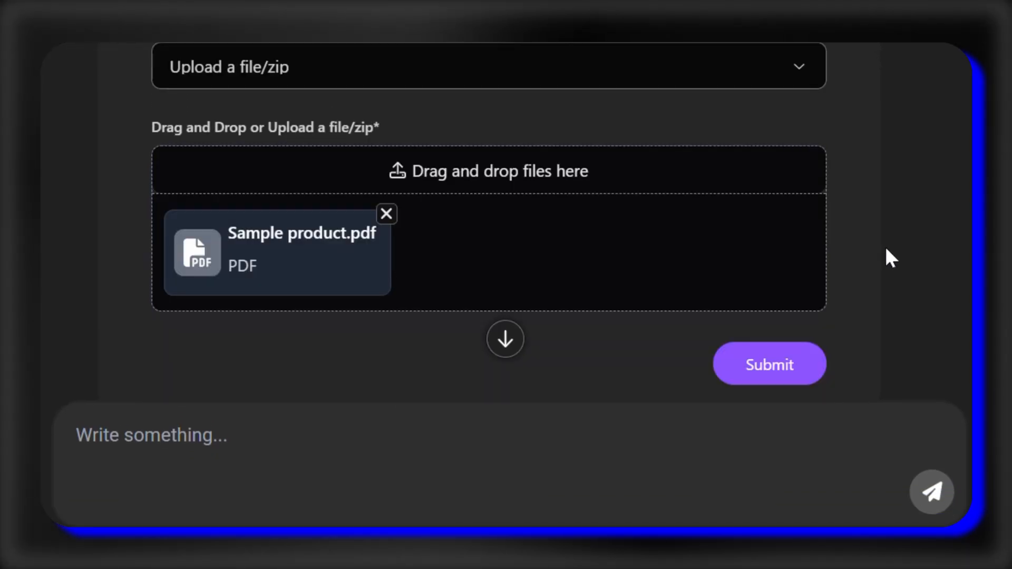
Submit the product manual dataset and ask that every answer start with 'Here to assist!'
scroll("down", 3)
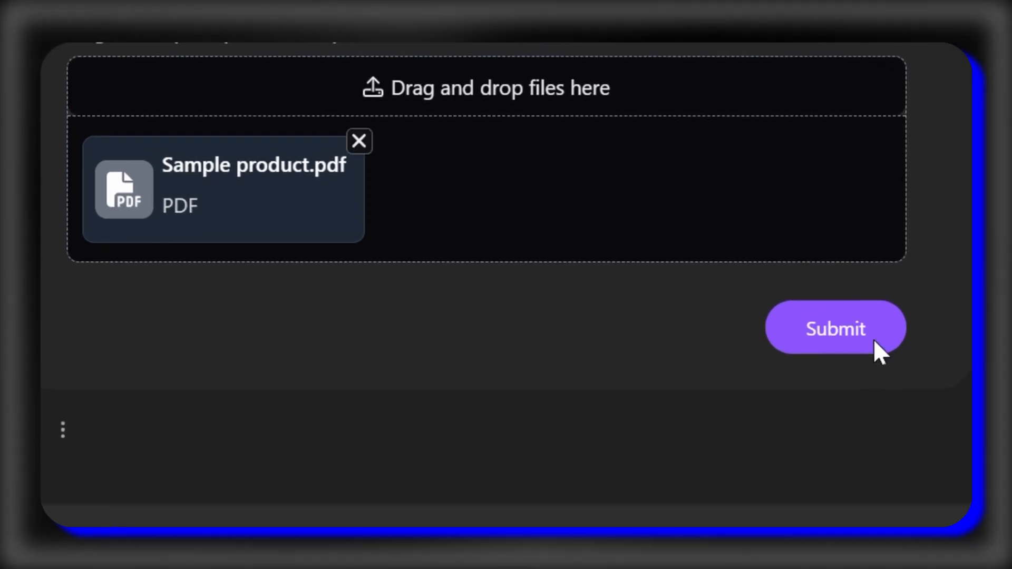
left_click(836, 328)
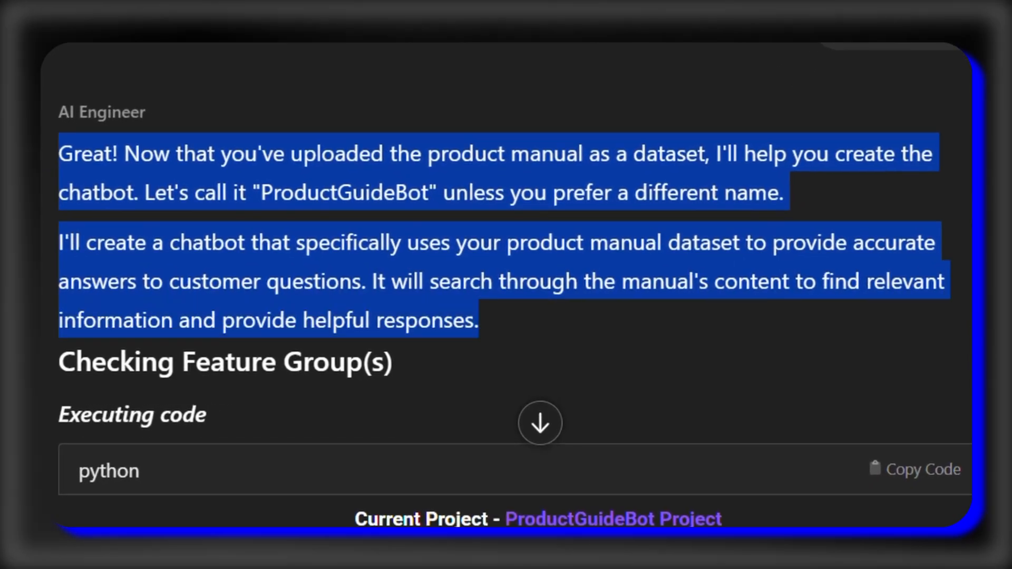
type("Start every answer in the chatbot with \"Here to assist!\"")
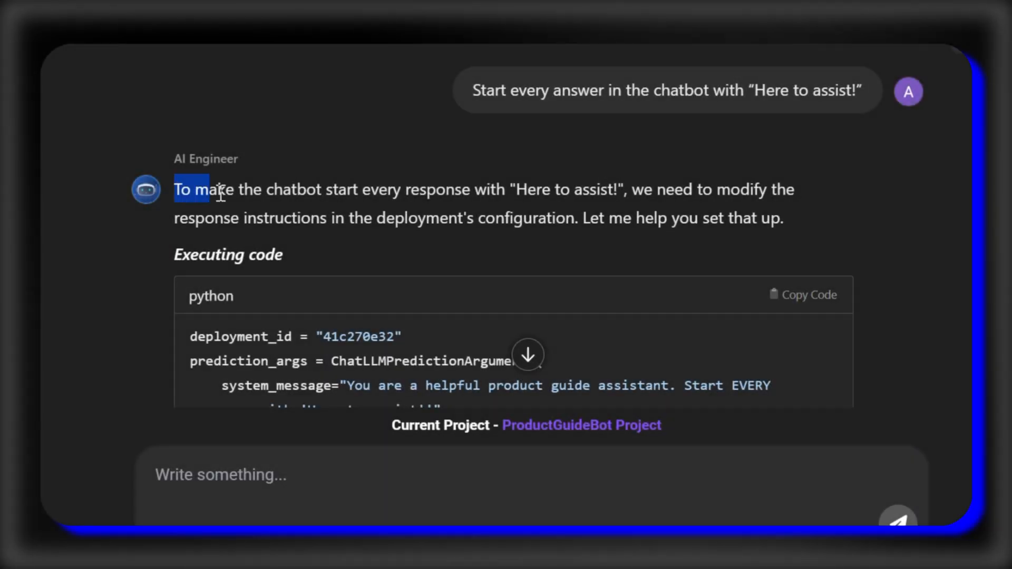
left_click_drag(174, 190, 788, 218)
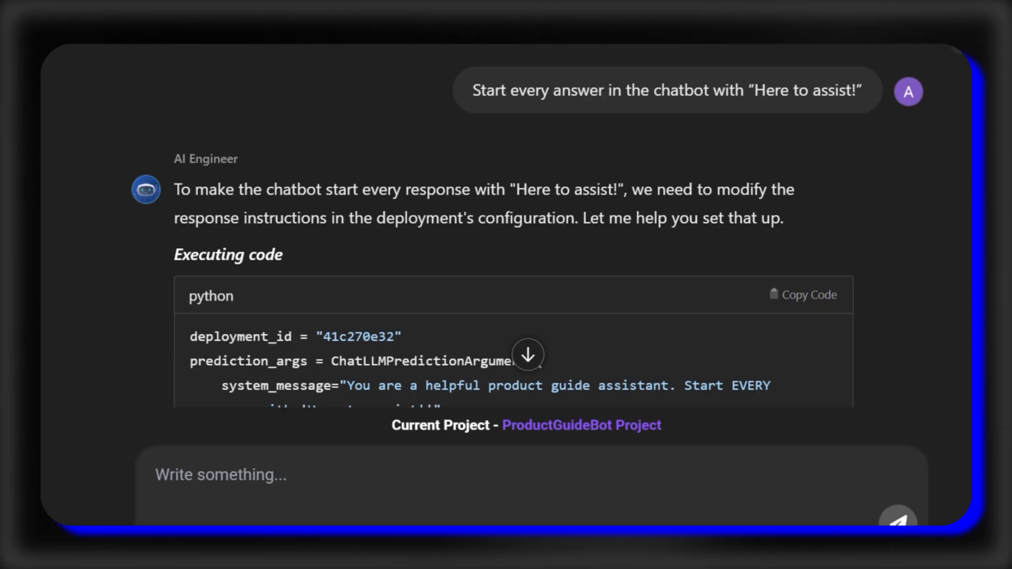
scroll("down", 3)
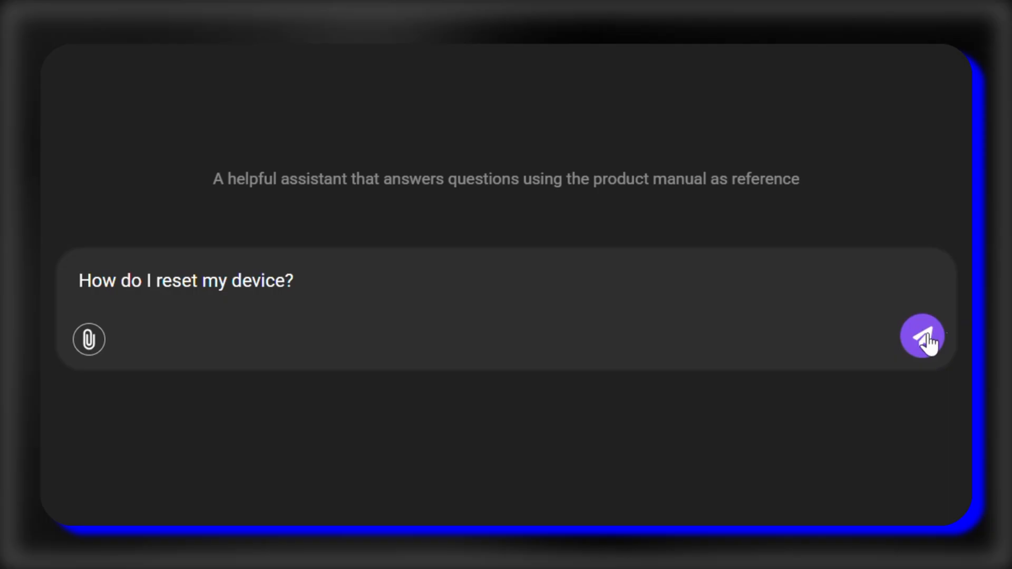
Send the device-reset question and highlight the bot's out-of-scope reply
left_click(922, 337)
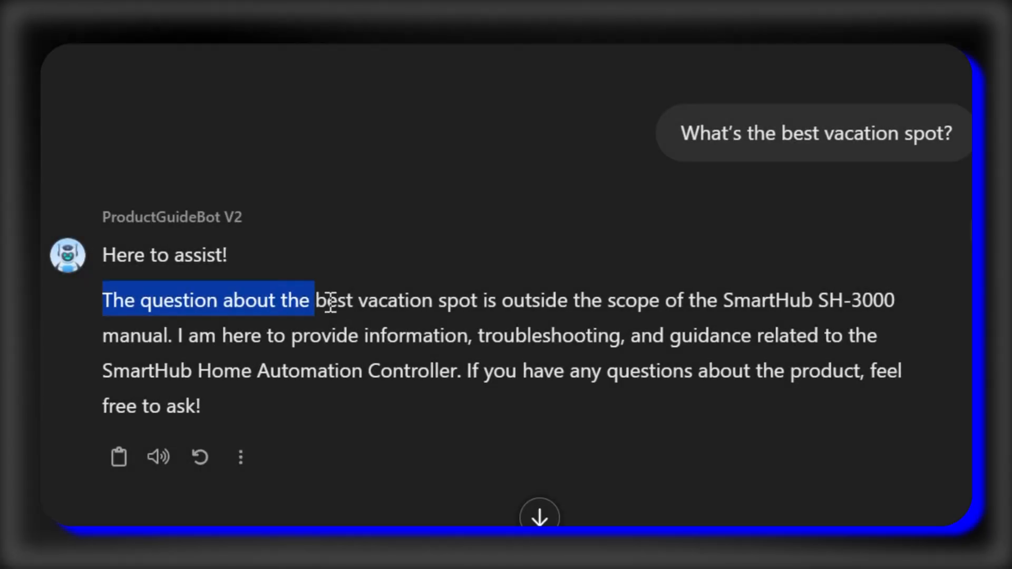
left_click_drag(329, 300, 765, 300)
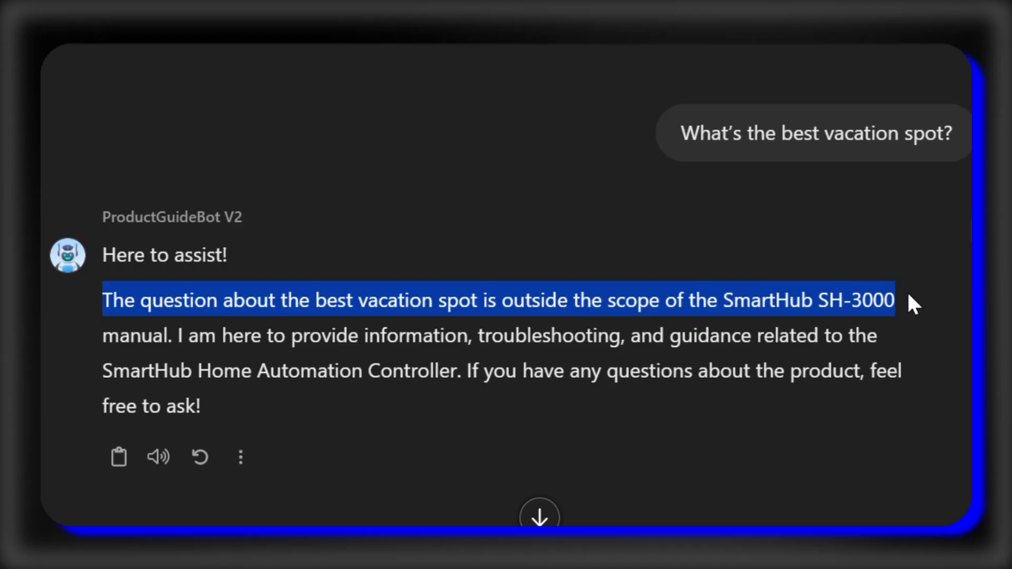
mouse_move(922, 313)
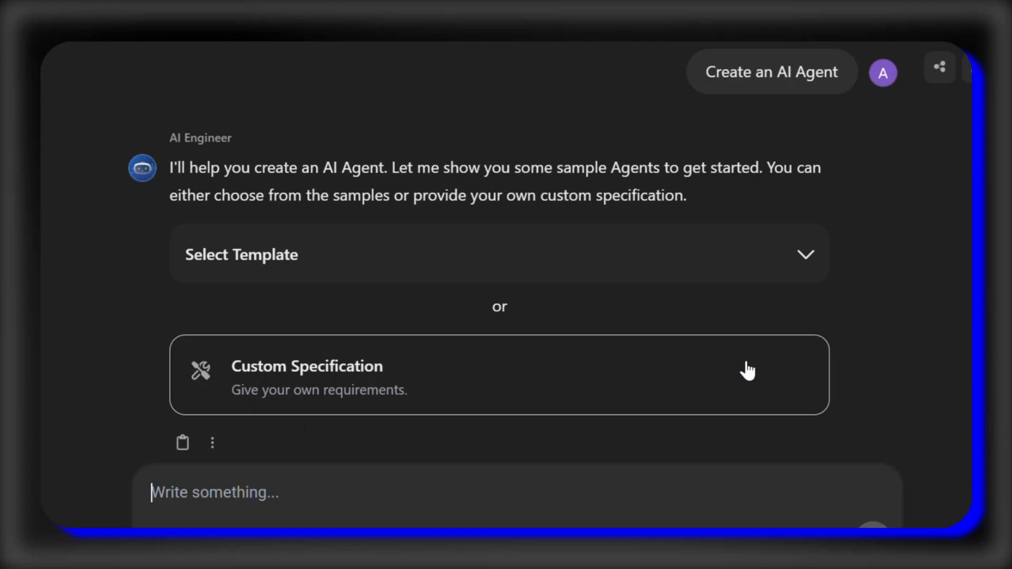
Expand the Select Template dropdown and scroll through the sample agent templates
left_click(498, 254)
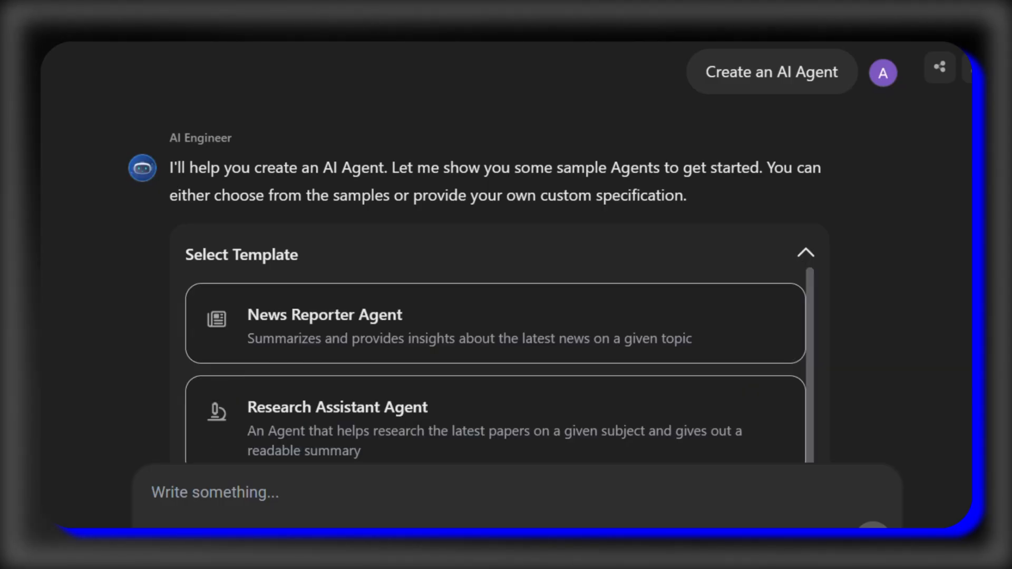
scroll("down", 3)
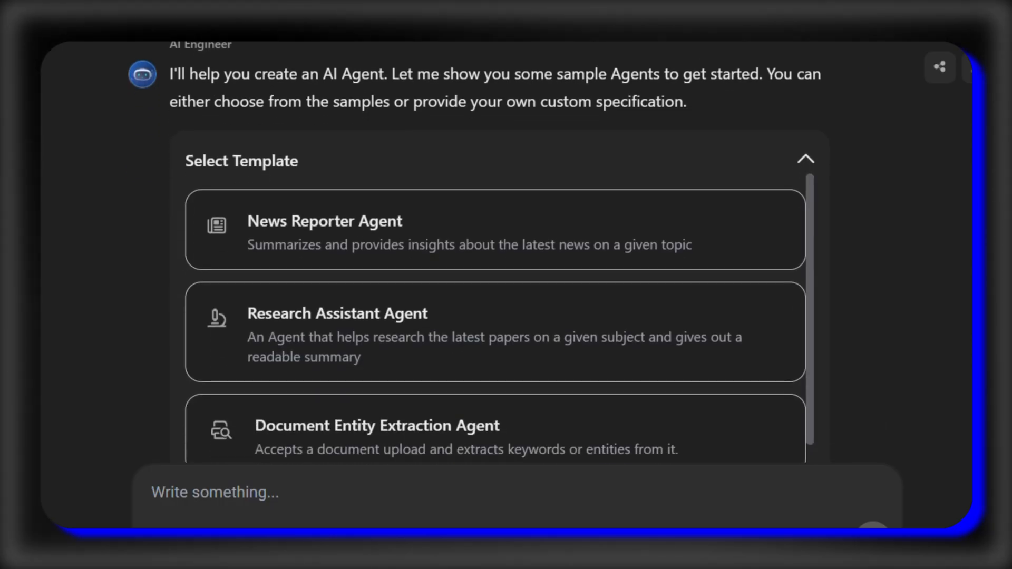
scroll("down", 3)
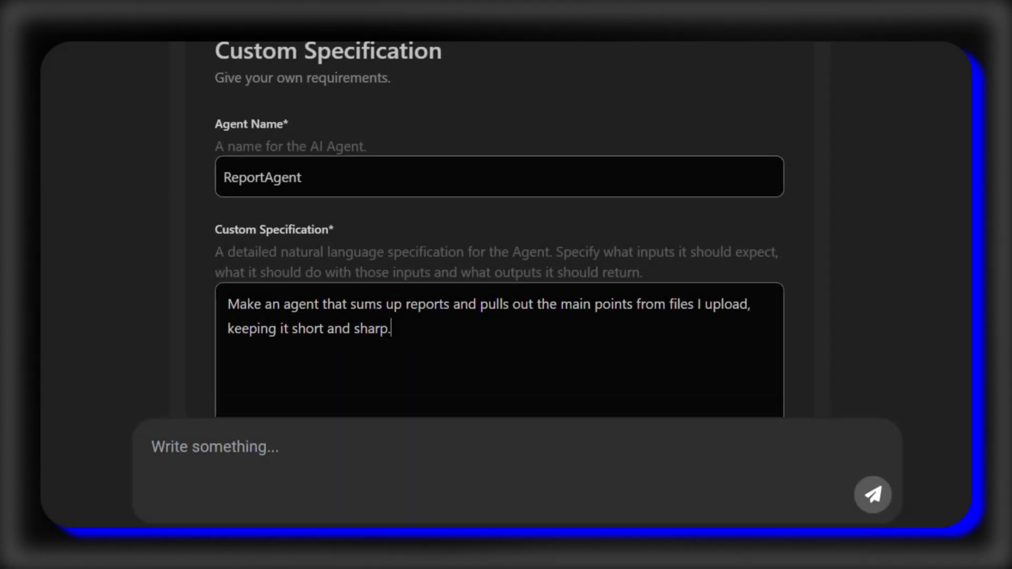
Submit the ReportAgent specification for brief summaries of uploaded reports
scroll("down", 3)
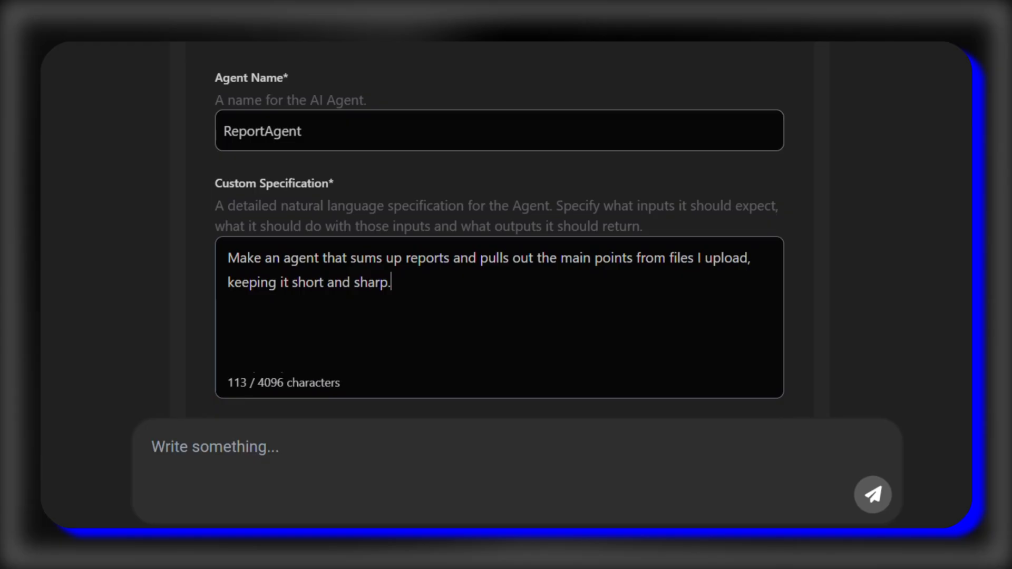
scroll("down", 3)
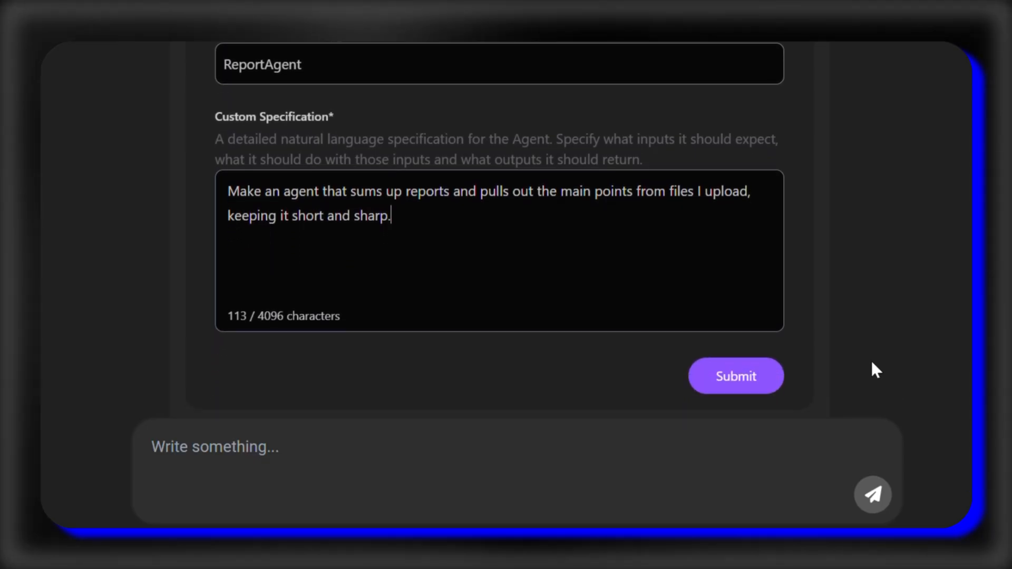
left_click(734, 376)
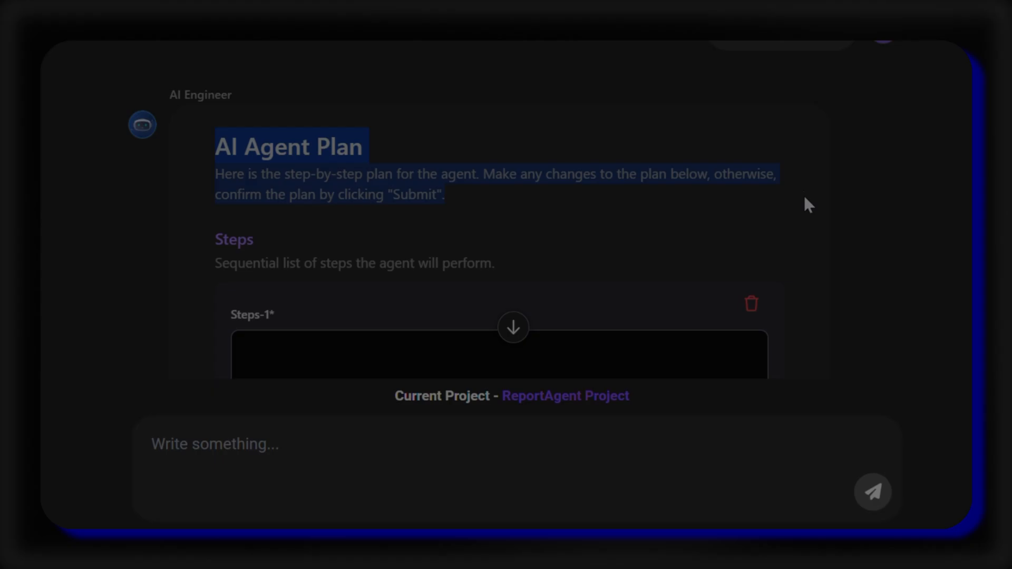
Confirm ReportAgent's single-step plan to extract report text and summarize it
scroll("down", 3)
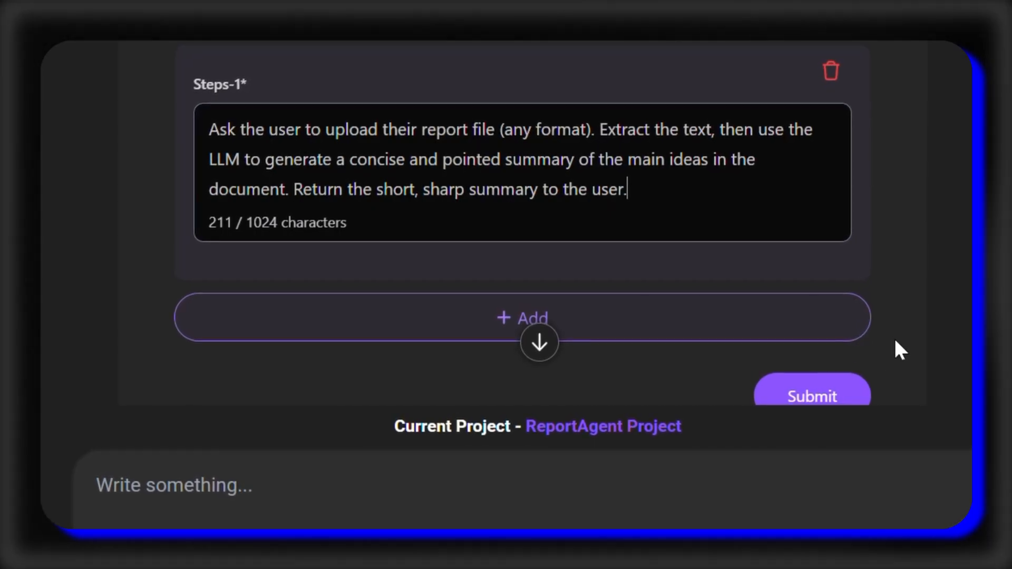
scroll("down", 3)
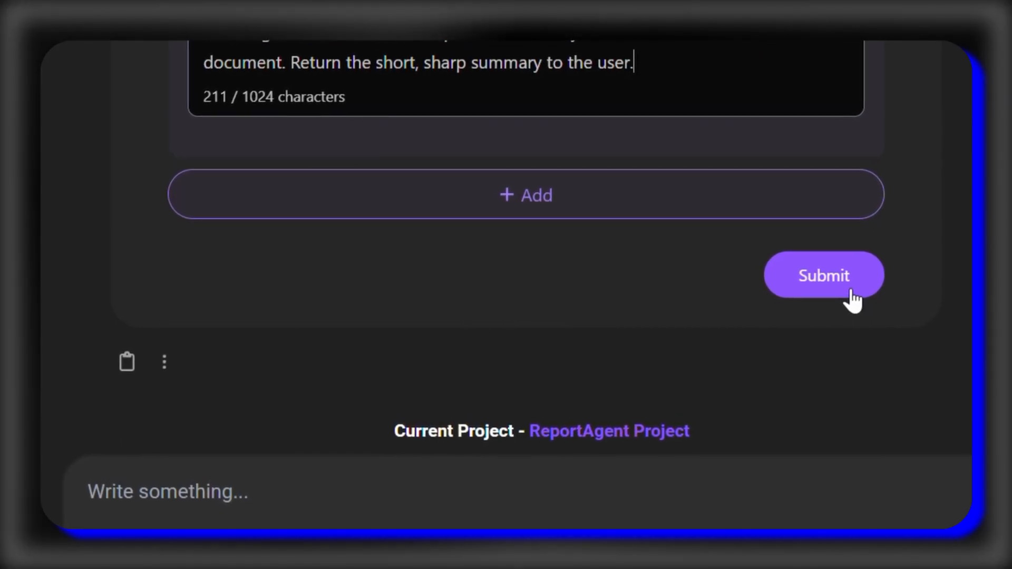
left_click(823, 276)
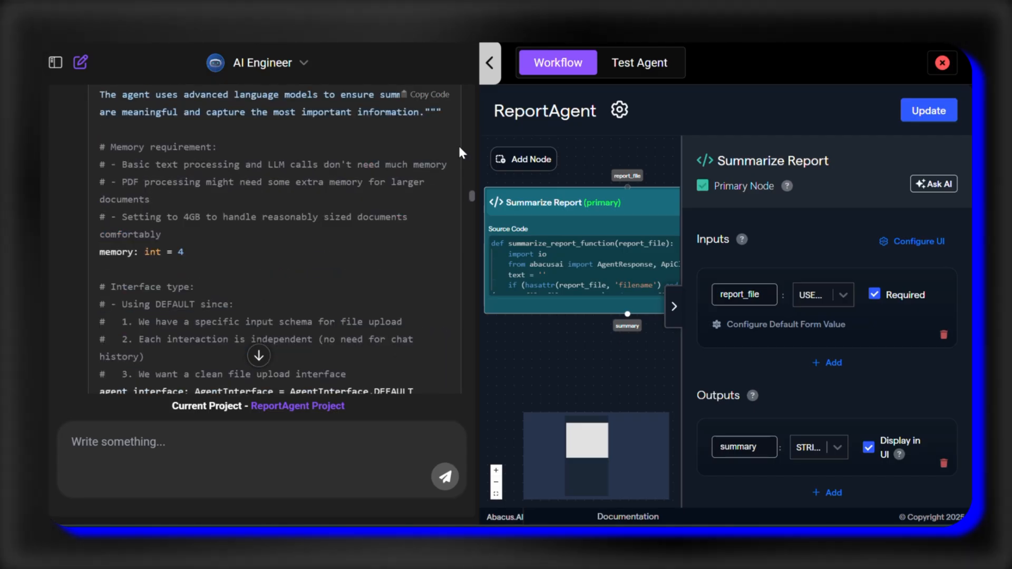
Send a request that every ReportAgent answer start with 'Summary follows!'
scroll("down", 3)
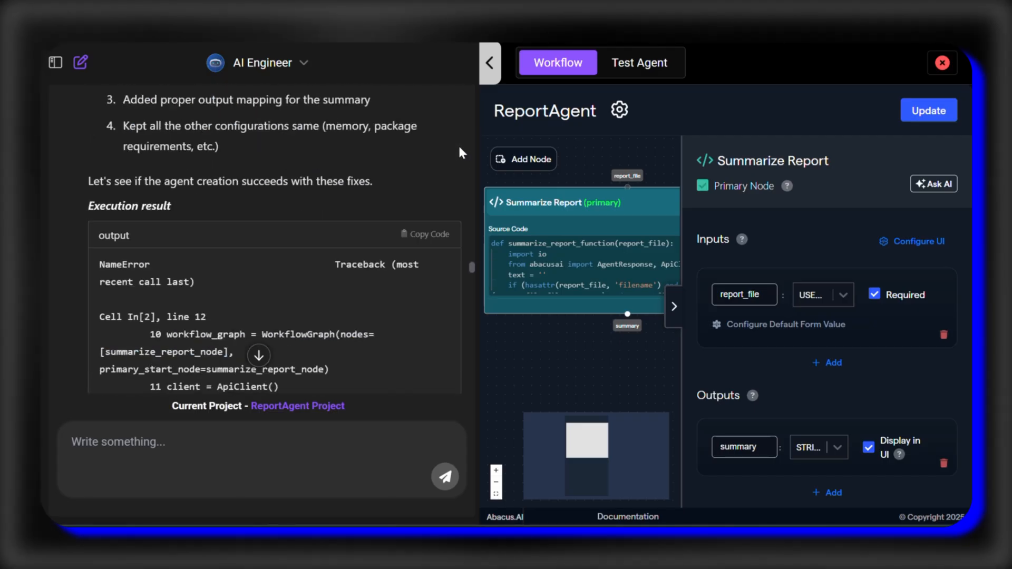
scroll("down", 3)
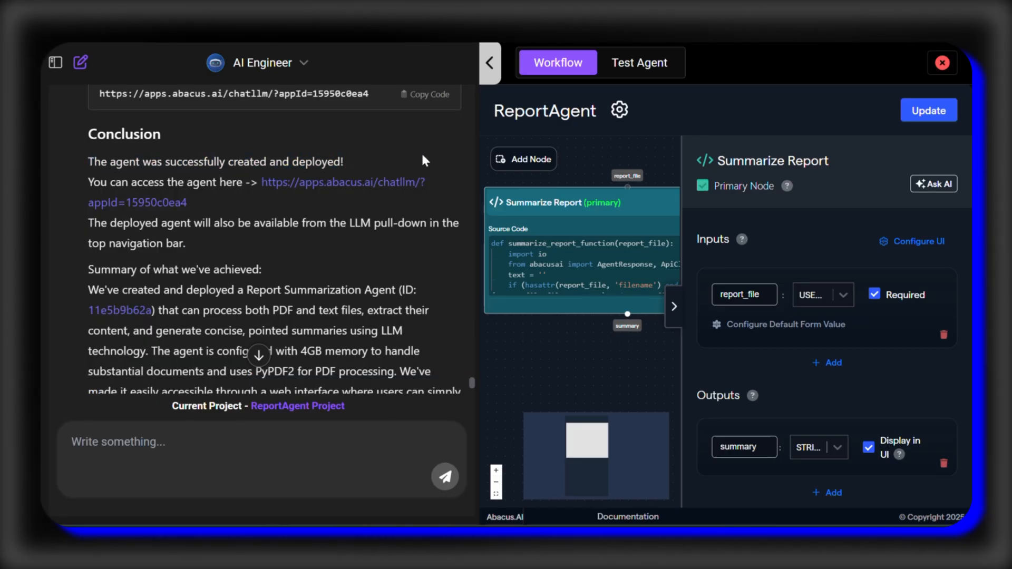
scroll("down", 3)
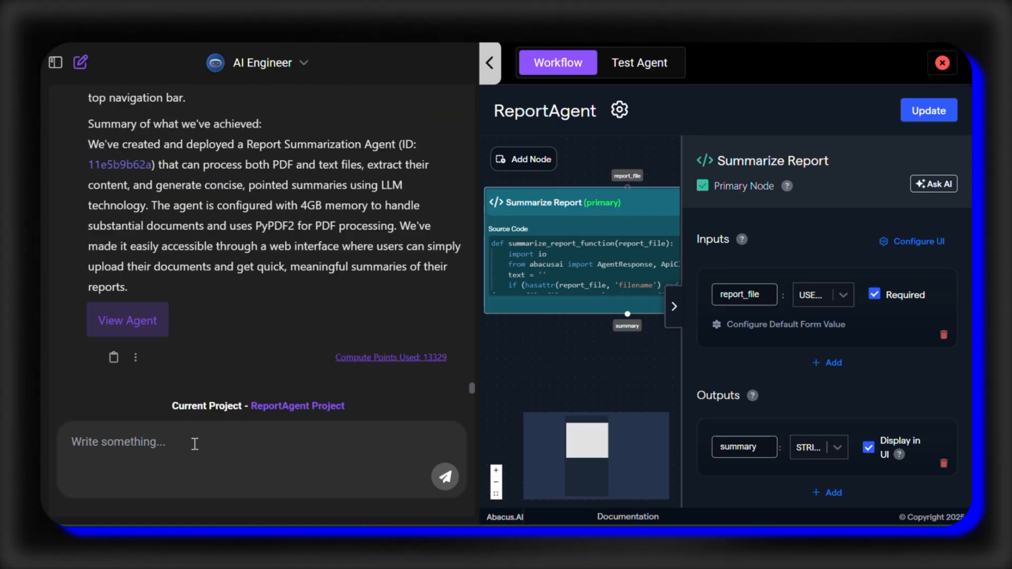
type("Start every answer in the agent with \"Summary follows!")
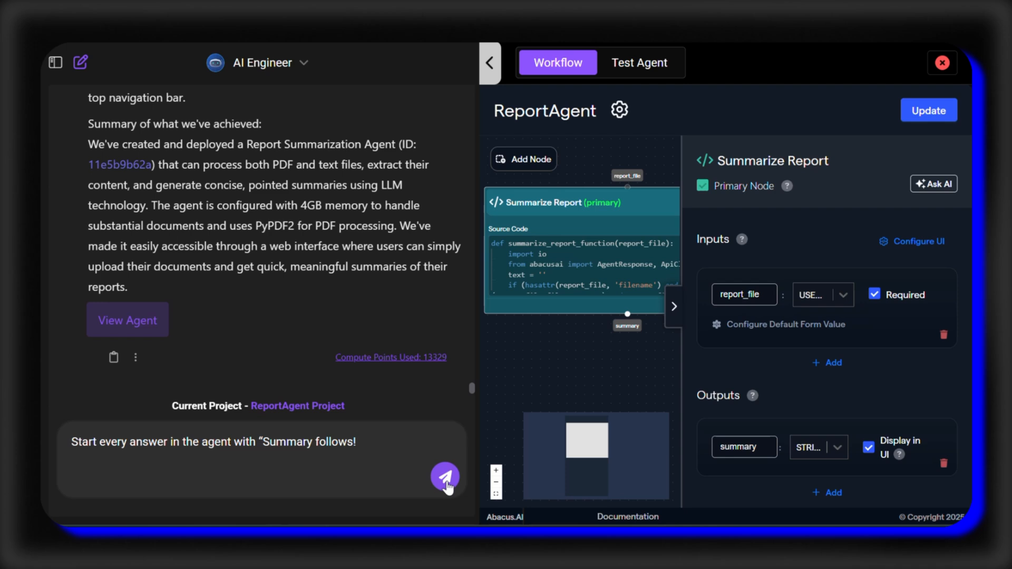
left_click(445, 477)
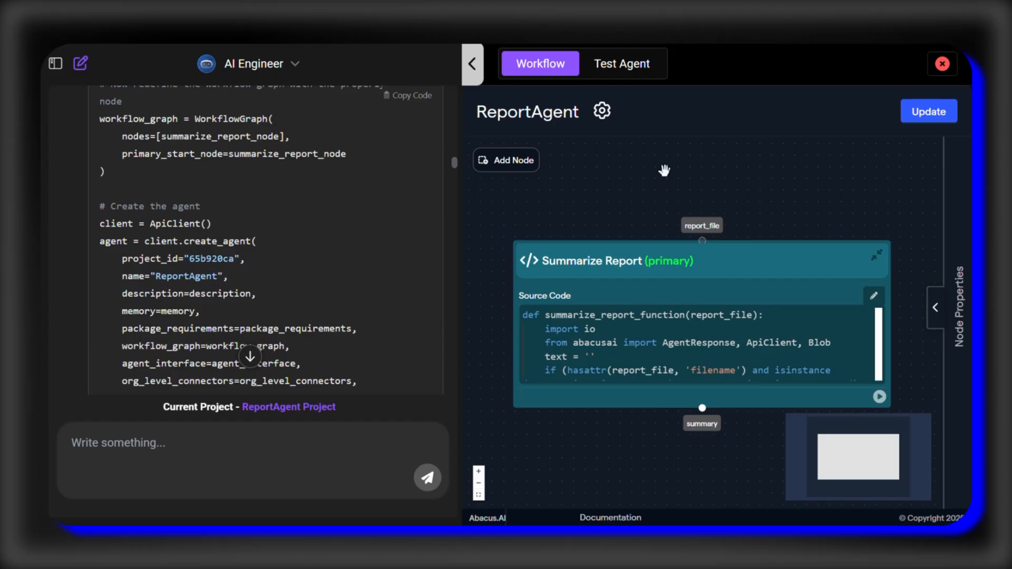
Open ReportAgent's Report Summarizer test interface
left_click(621, 63)
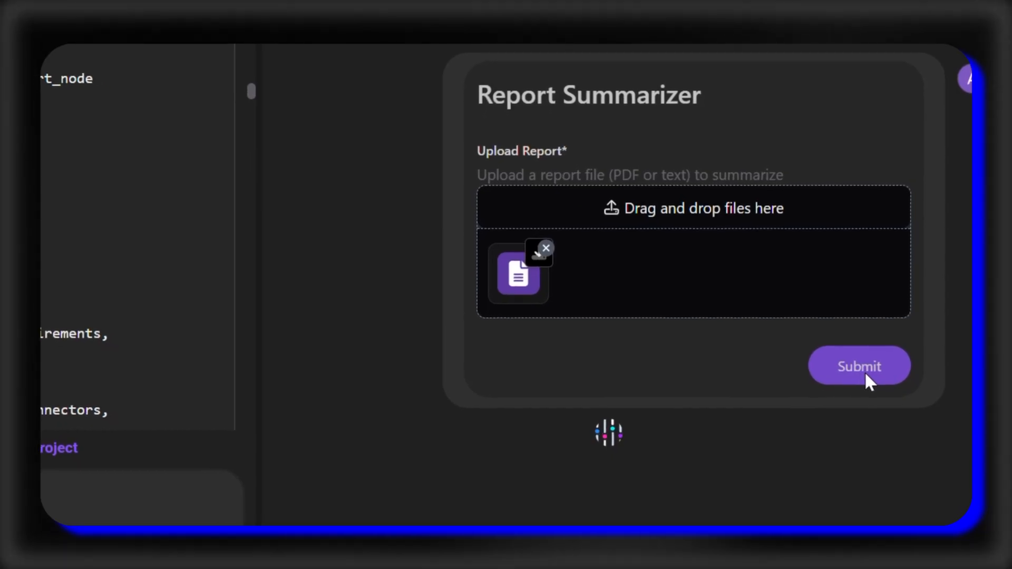
Run ReportAgent on the attached annual report and read the 'Summary follows!' summary
left_click(859, 365)
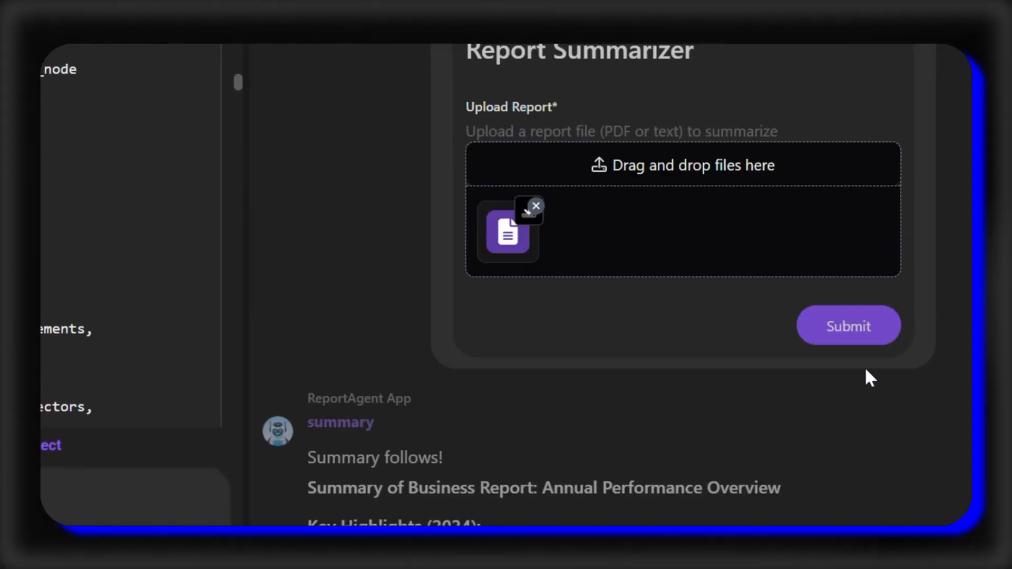
scroll("down", 3)
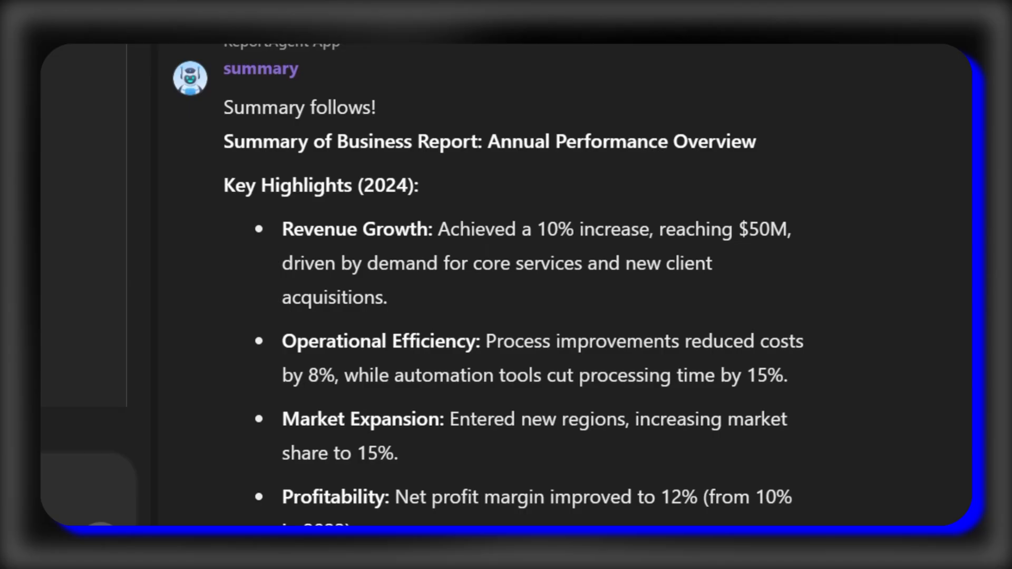
scroll("down", 3)
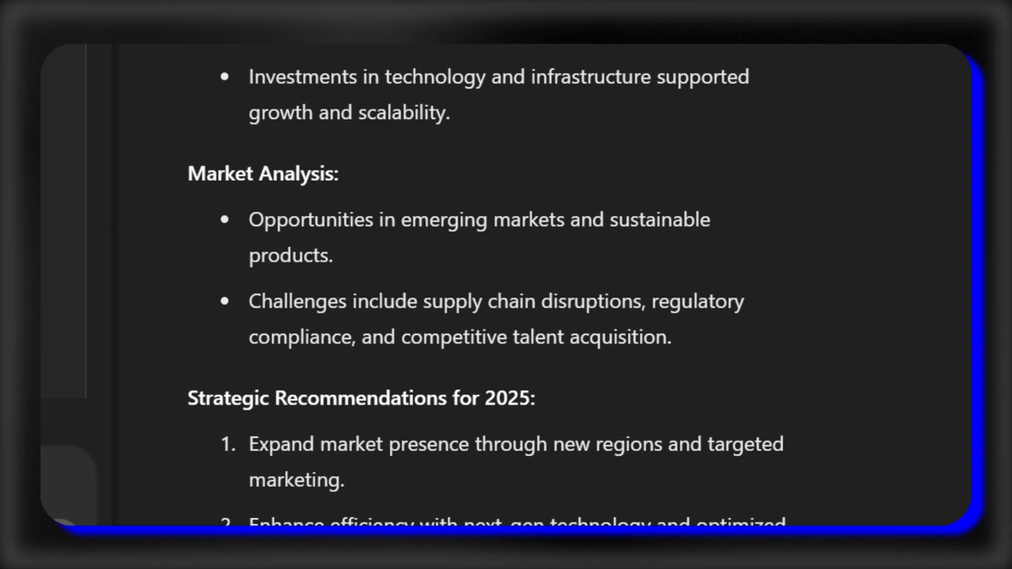
scroll("down", 3)
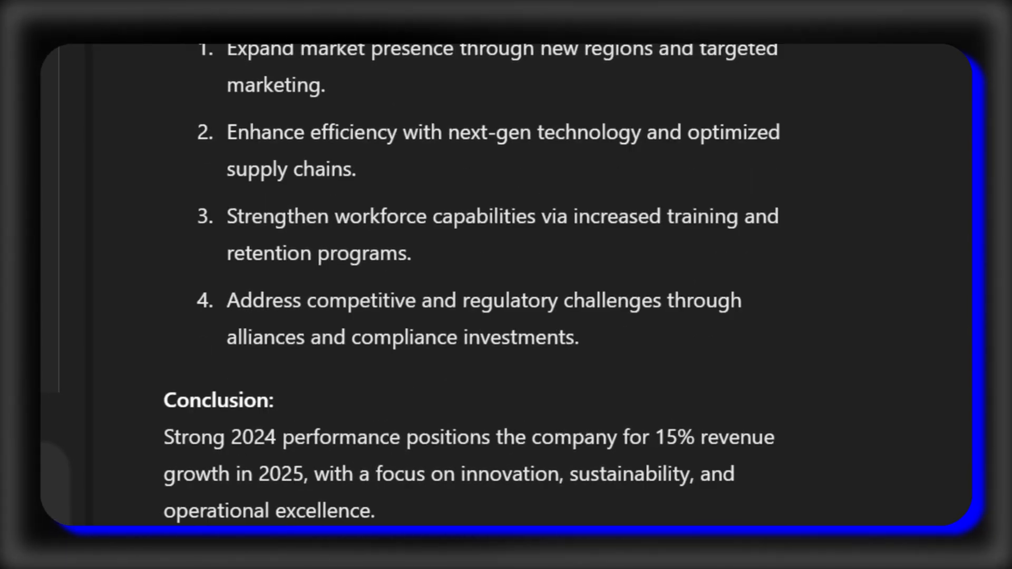
scroll("up", 3)
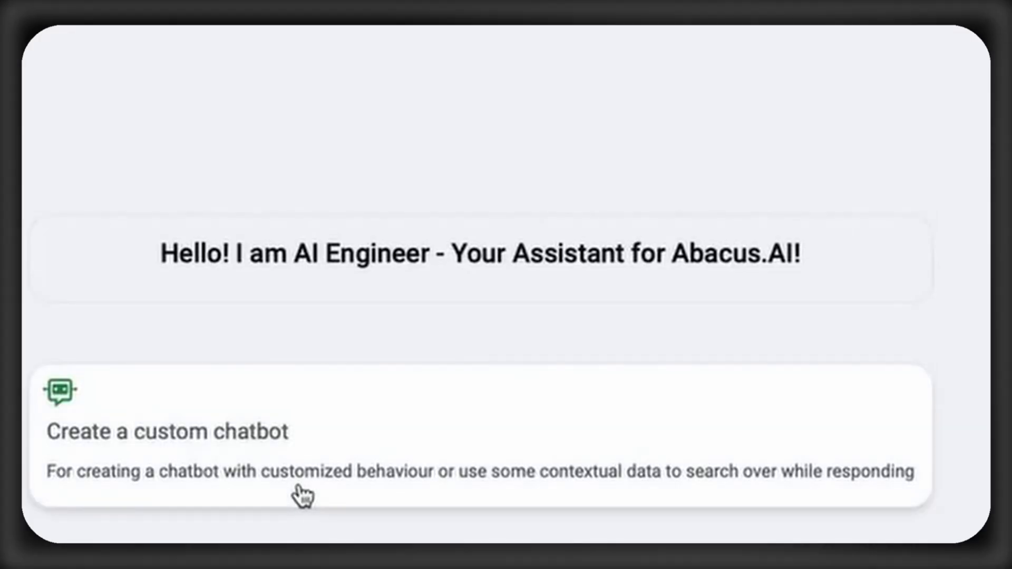
Request a polite skin-care chatbot and review the generated DermaBot training code
left_click(302, 452)
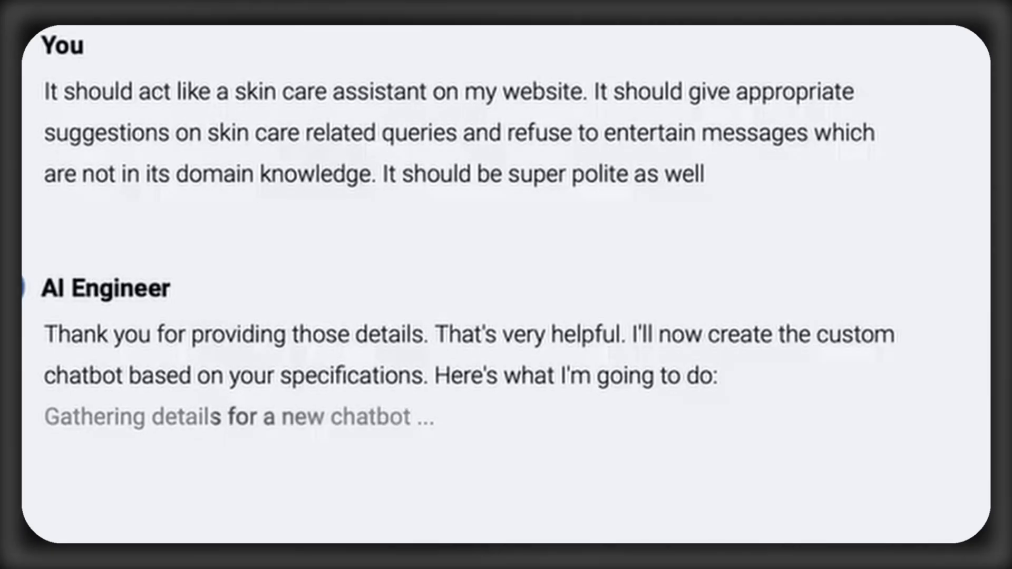
scroll("down", 3)
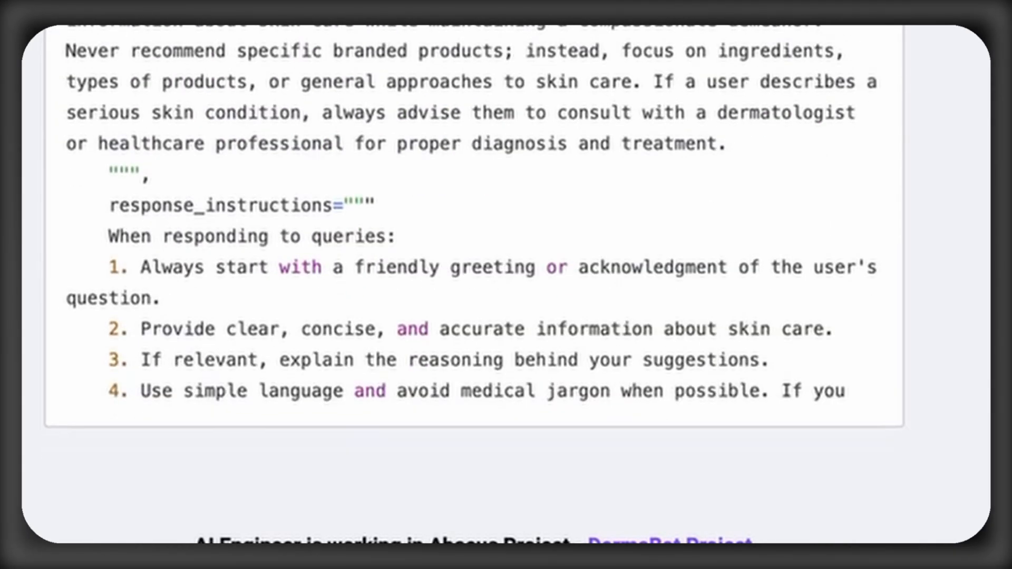
scroll("down", 3)
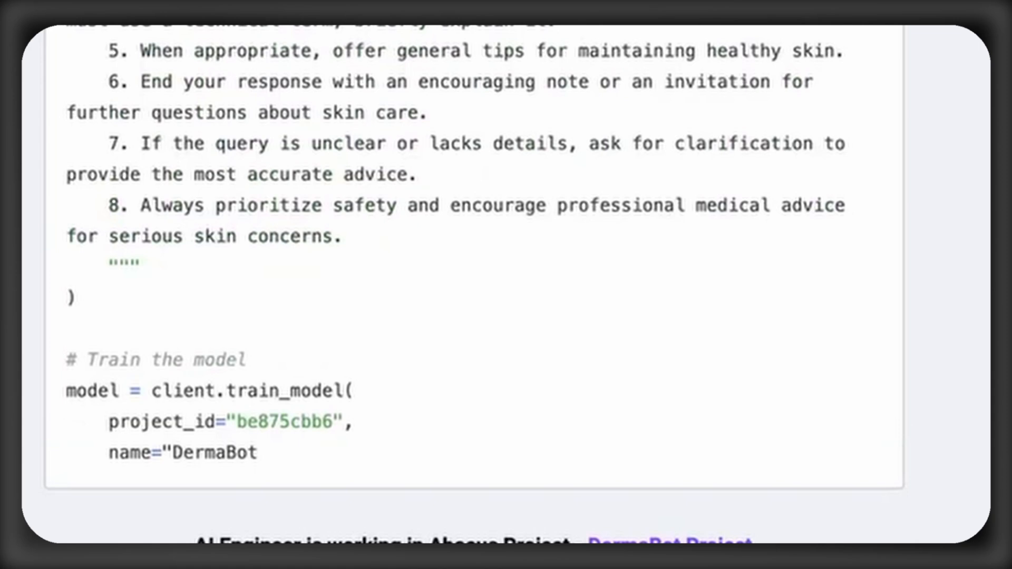